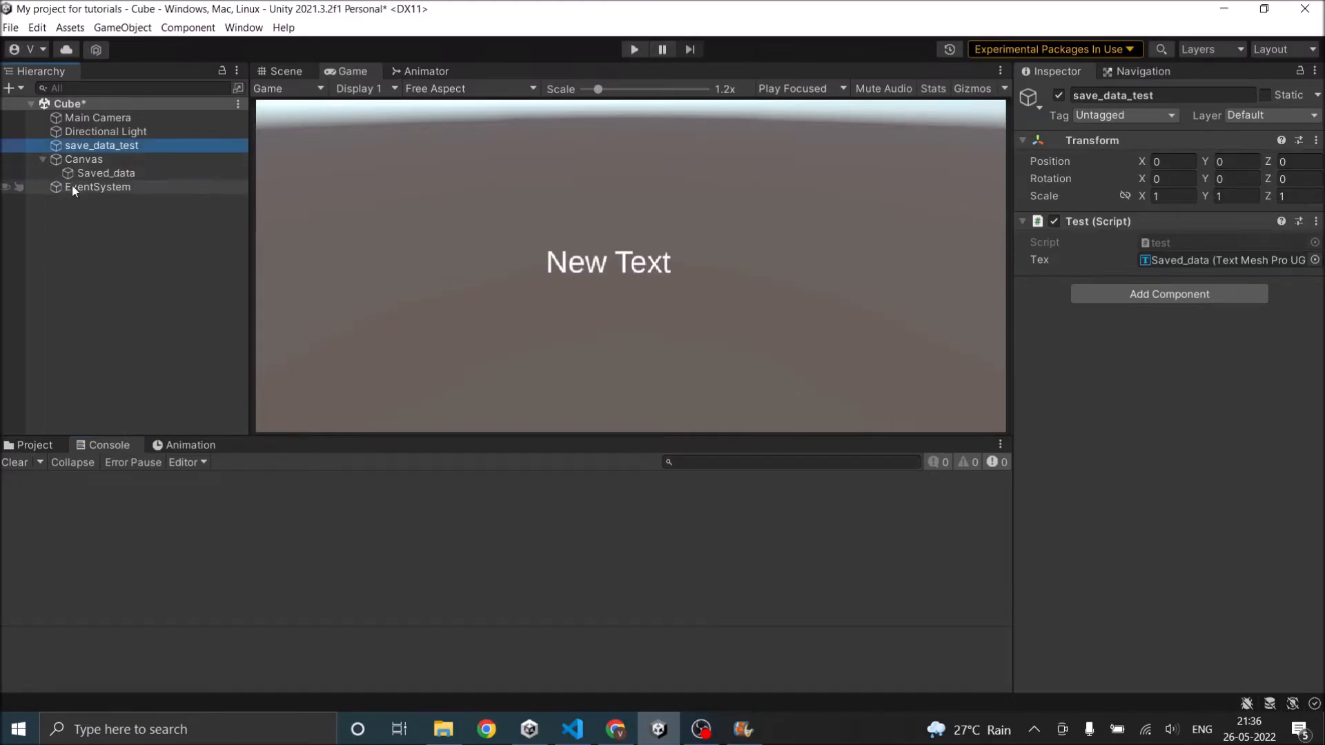
Step: Inspect the Saved_data text and the save_data_test script's Escape condition that disables the text
{"action": "left_click", "coordinate": [106, 173]}
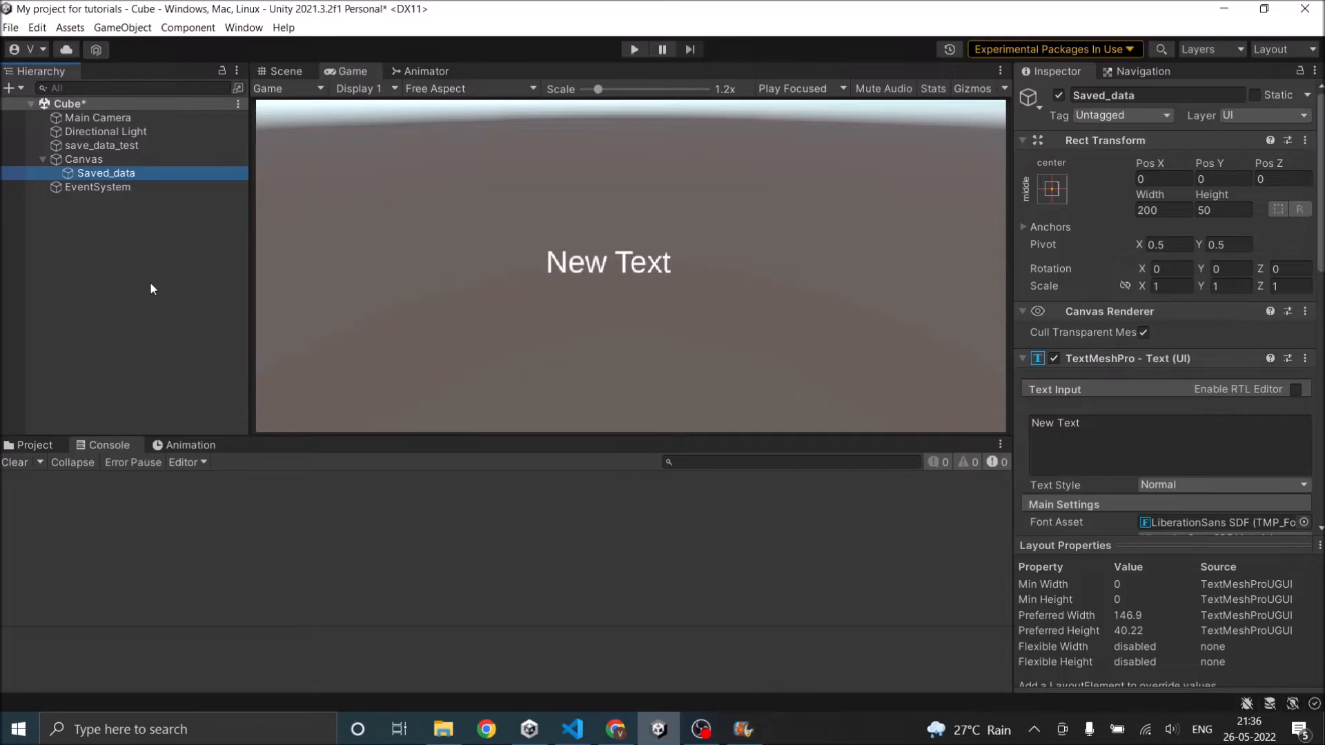
{"action": "mouse_move", "coordinate": [595, 277]}
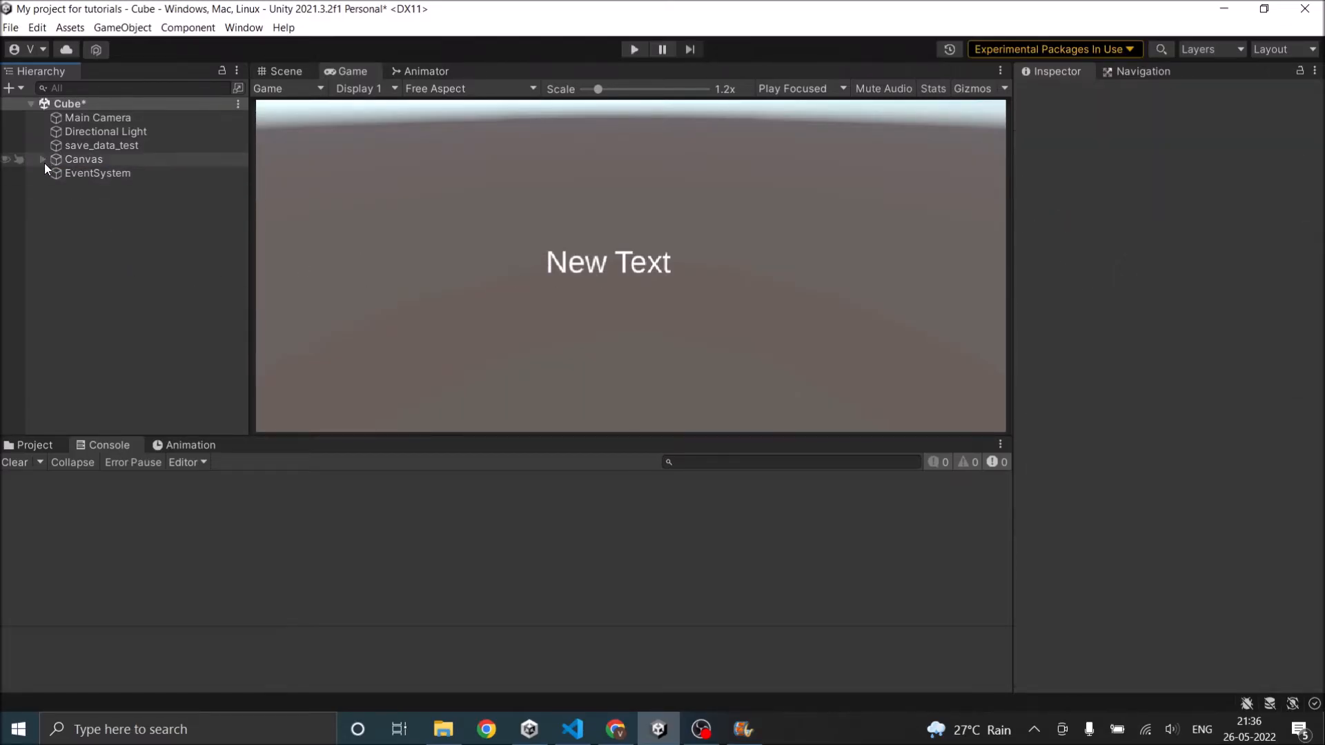
{"action": "left_click", "coordinate": [102, 144]}
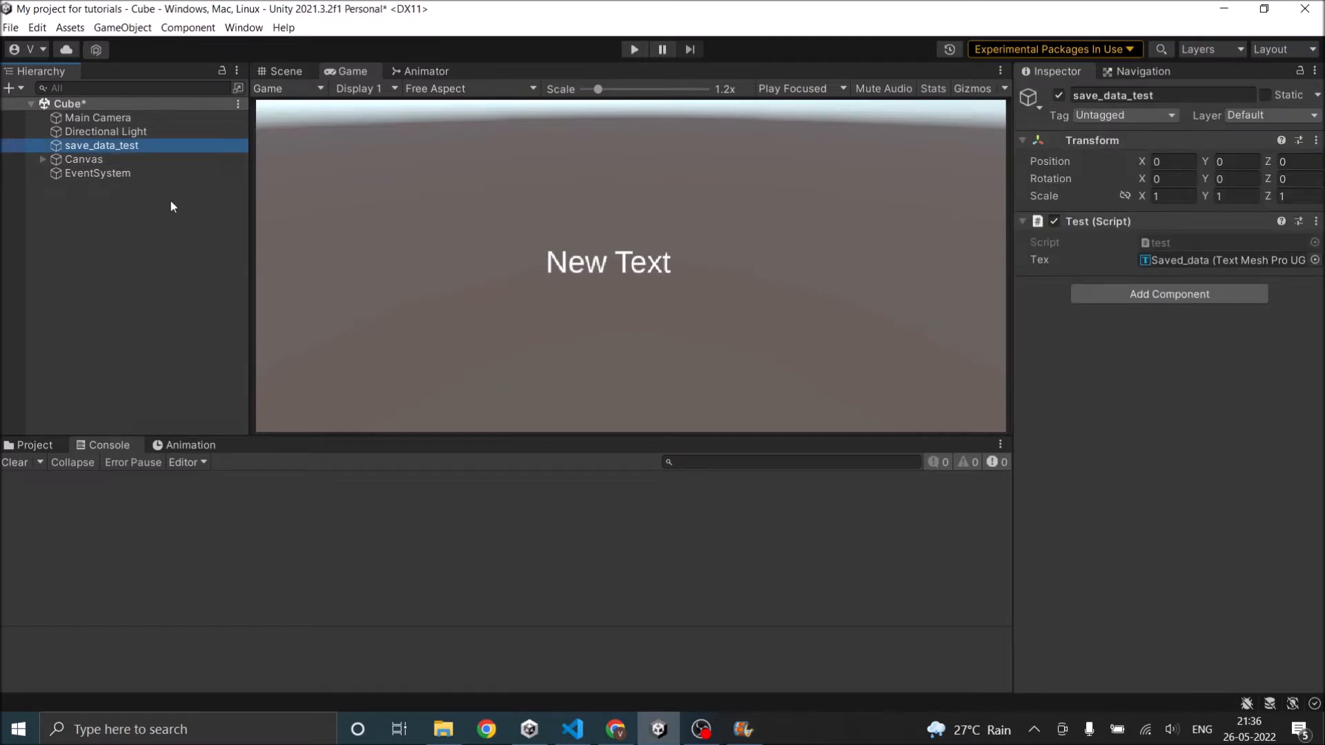
{"action": "mouse_move", "coordinate": [1065, 280]}
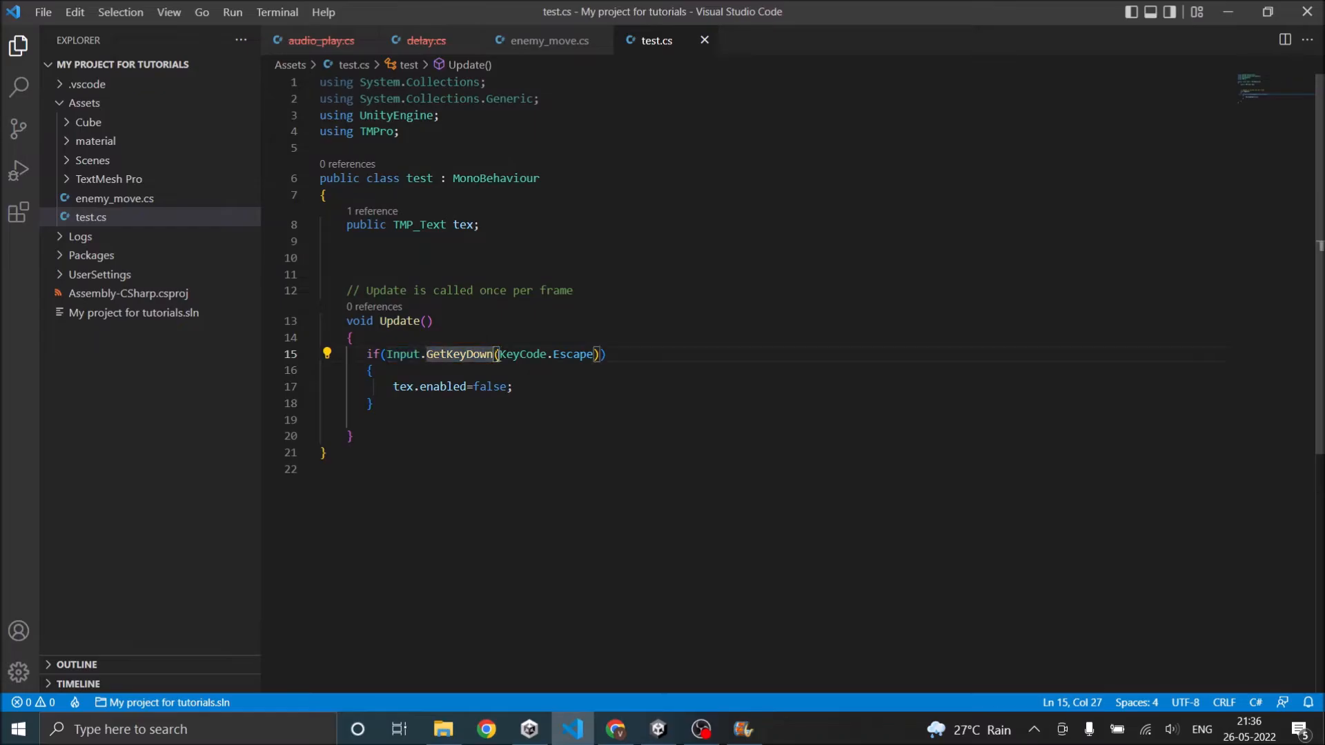
{"action": "mouse_move", "coordinate": [575, 354]}
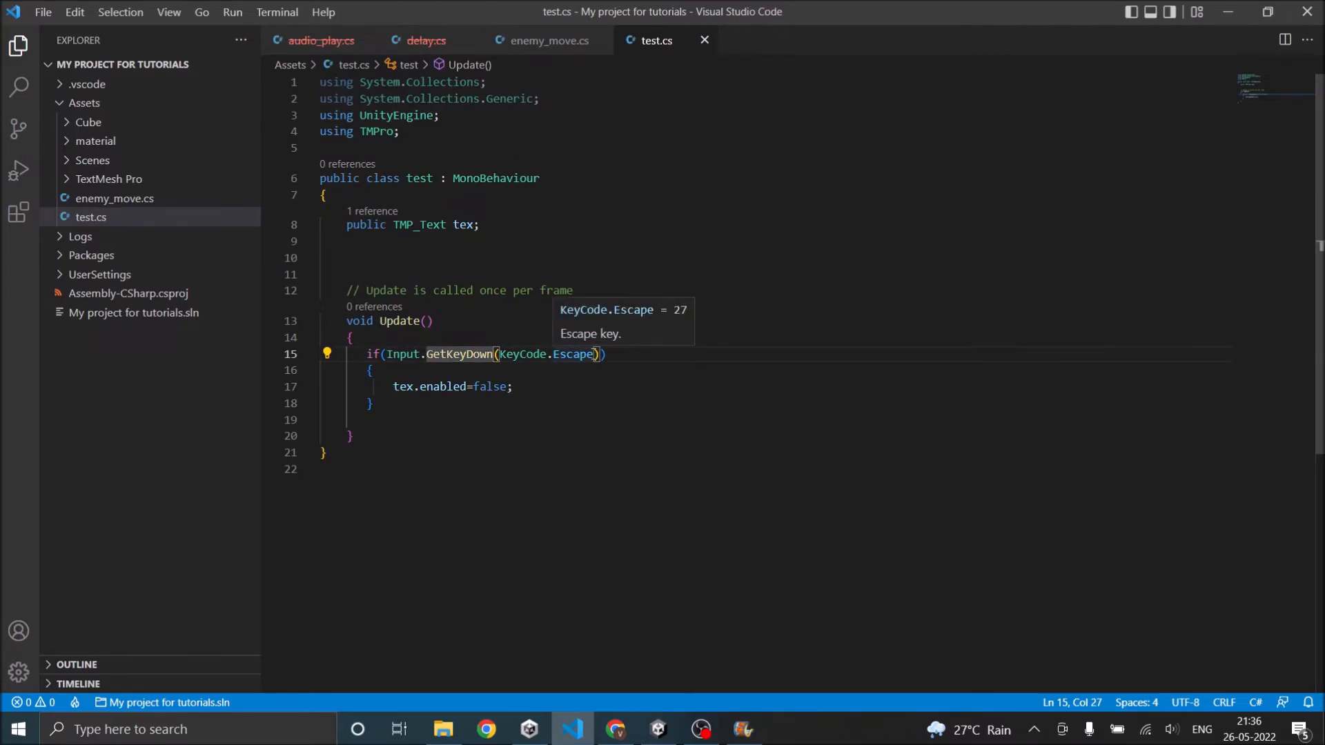
{"action": "double_click", "coordinate": [547, 354]}
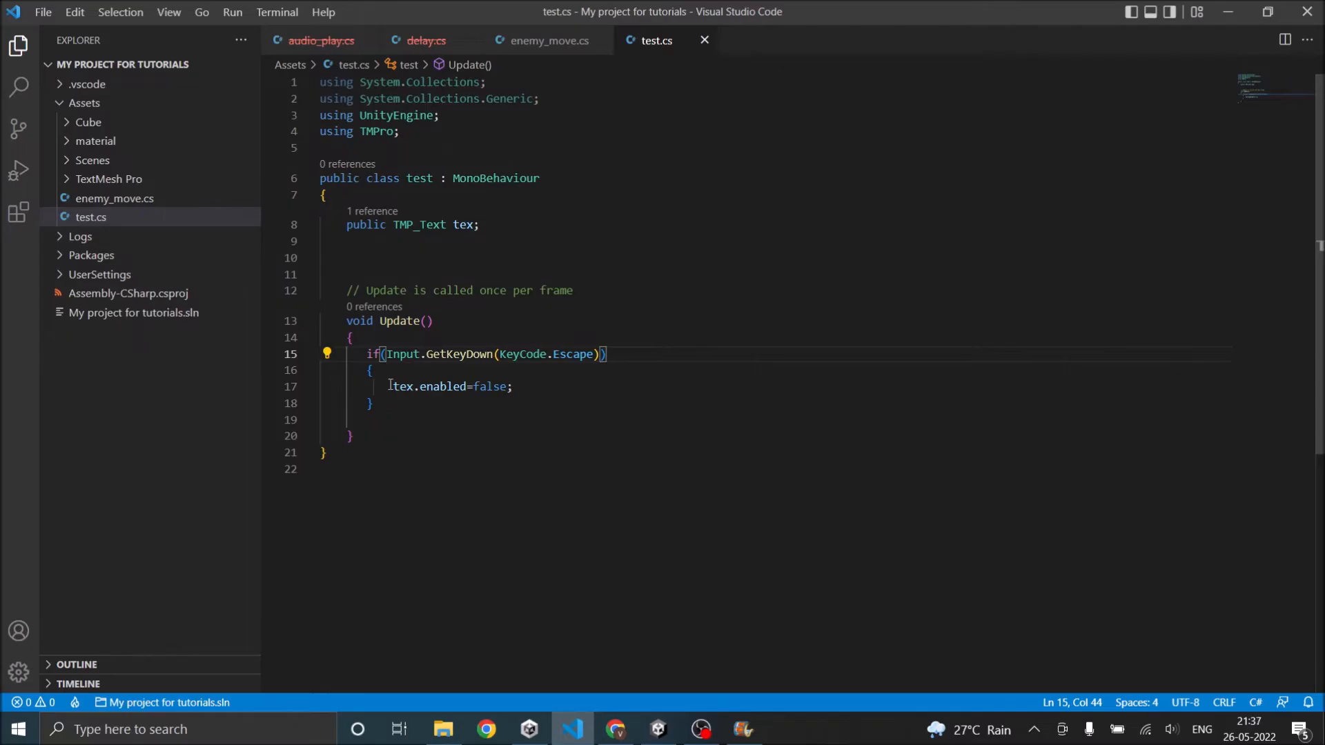
{"action": "left_click", "coordinate": [511, 387]}
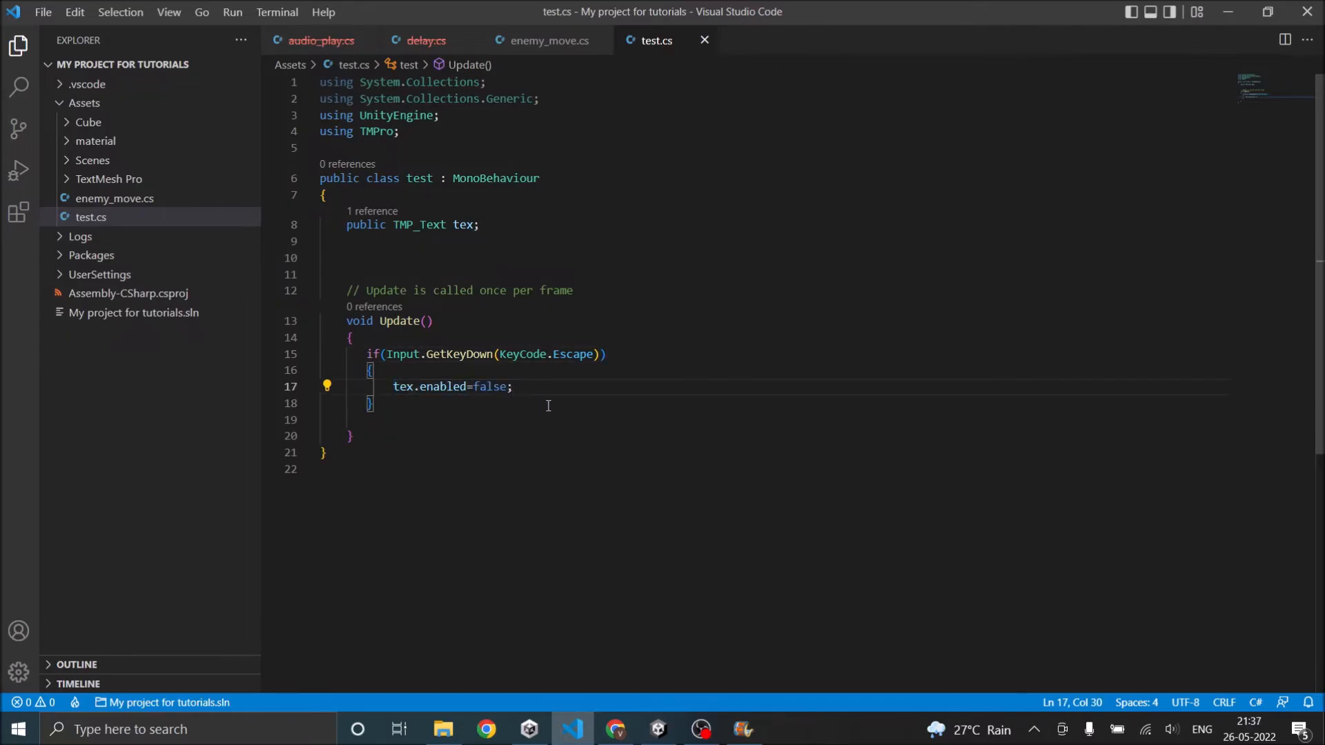
{"action": "mouse_move", "coordinate": [542, 372]}
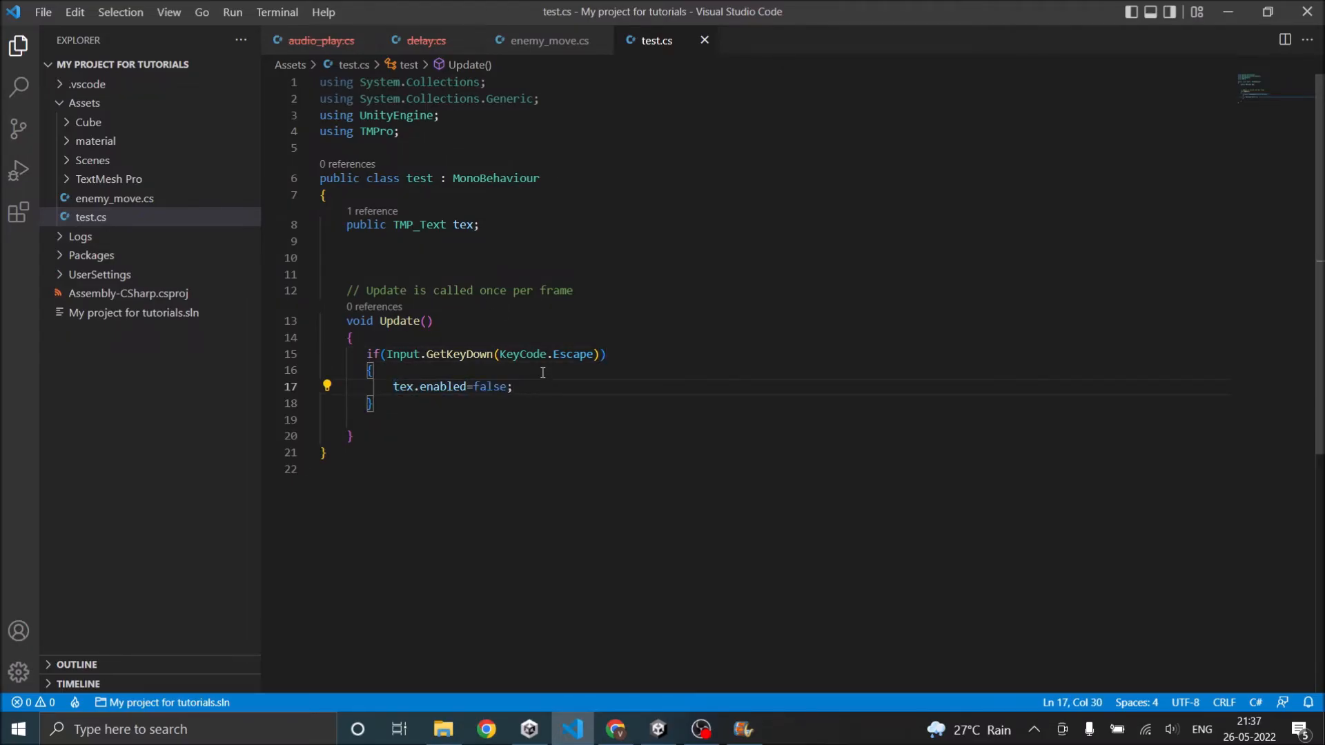
{"action": "mouse_move", "coordinate": [646, 564]}
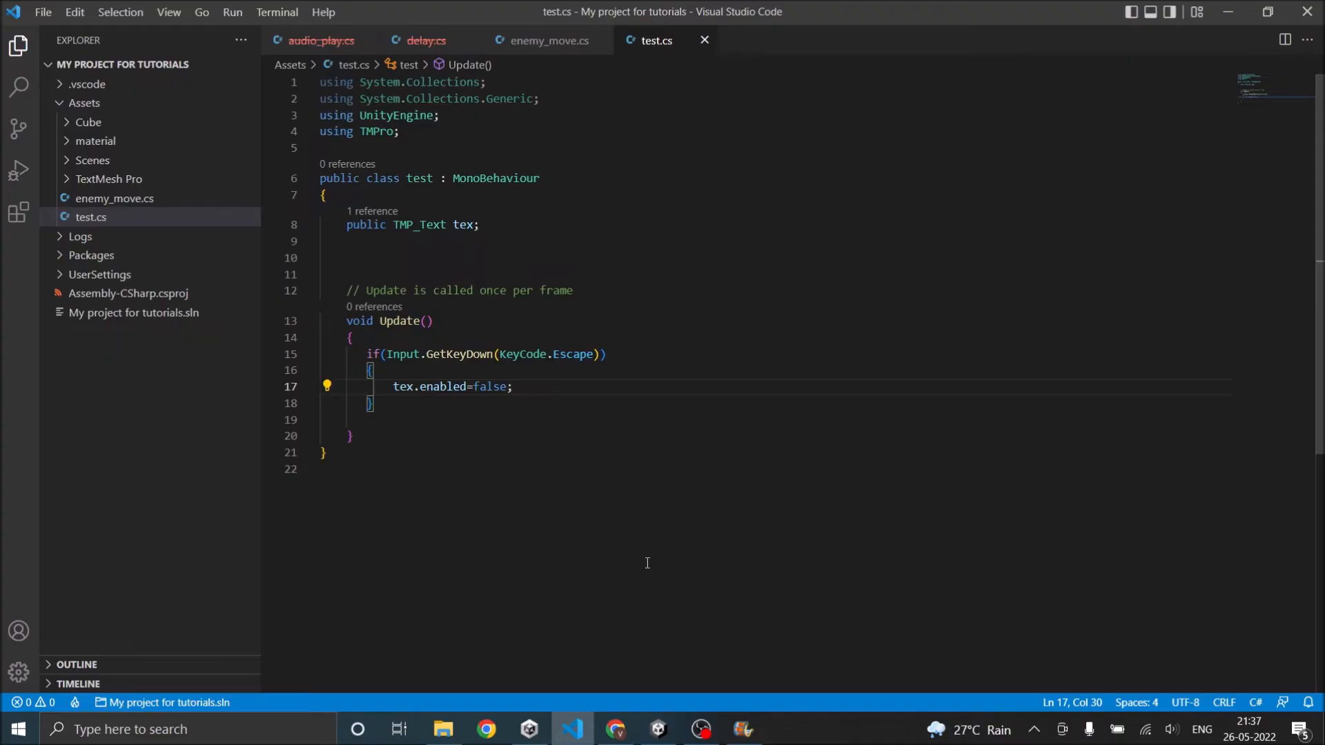
Step: Run the scene in Play mode with the Game view focused, then bring up the back-button tutorial page
{"action": "left_click", "coordinate": [658, 728]}
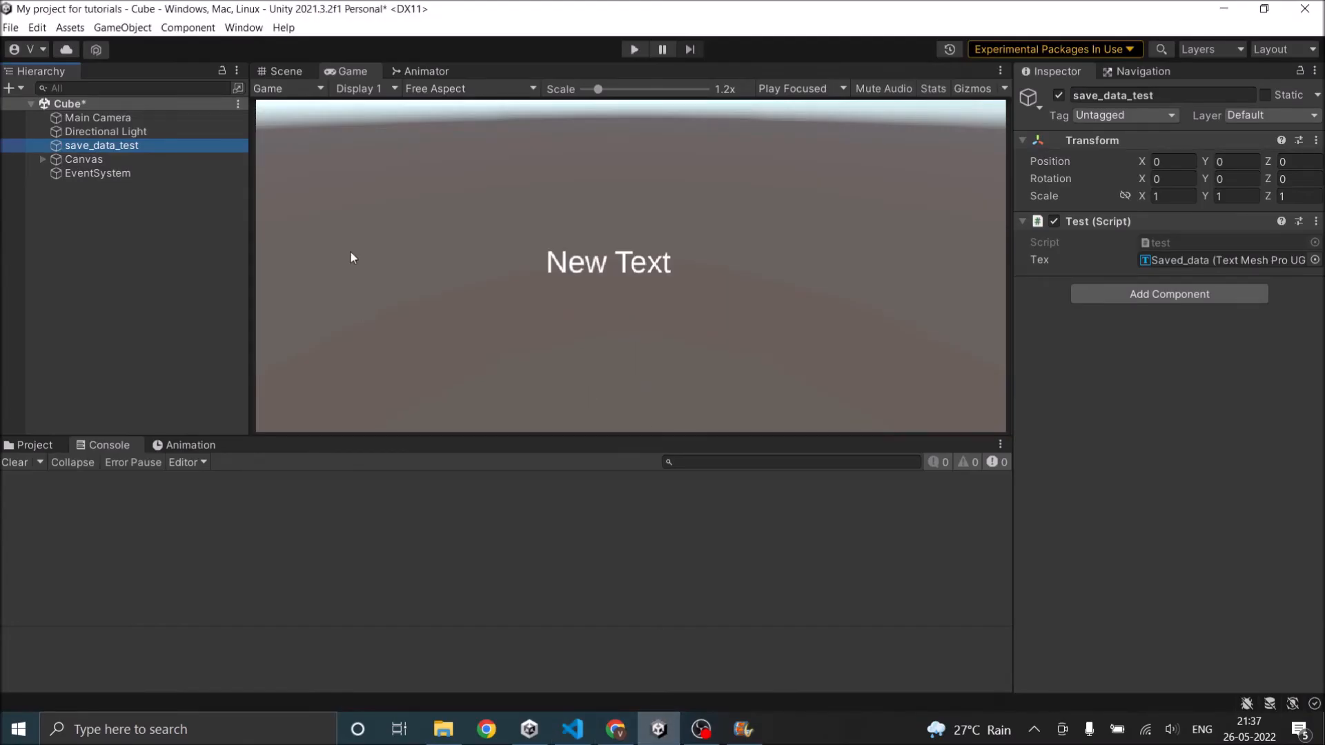
{"action": "left_click", "coordinate": [633, 49]}
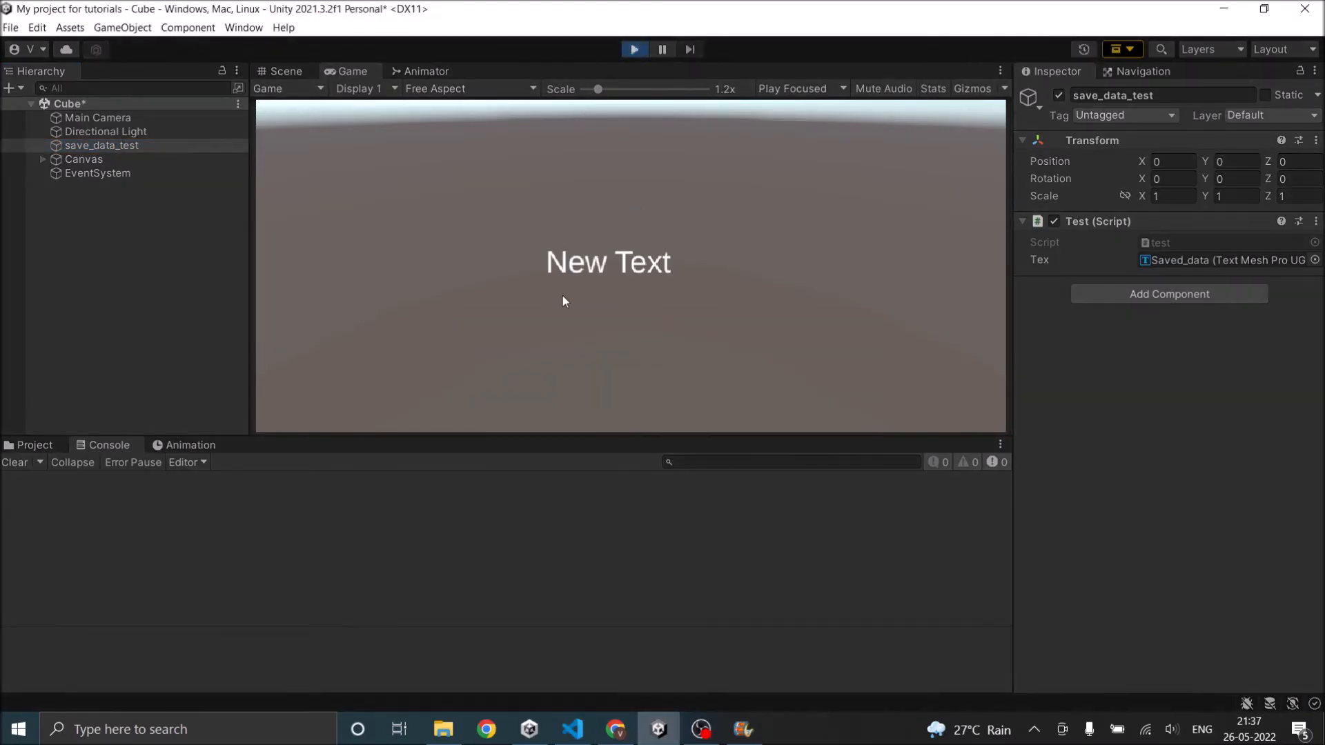
{"action": "left_click", "coordinate": [634, 49]}
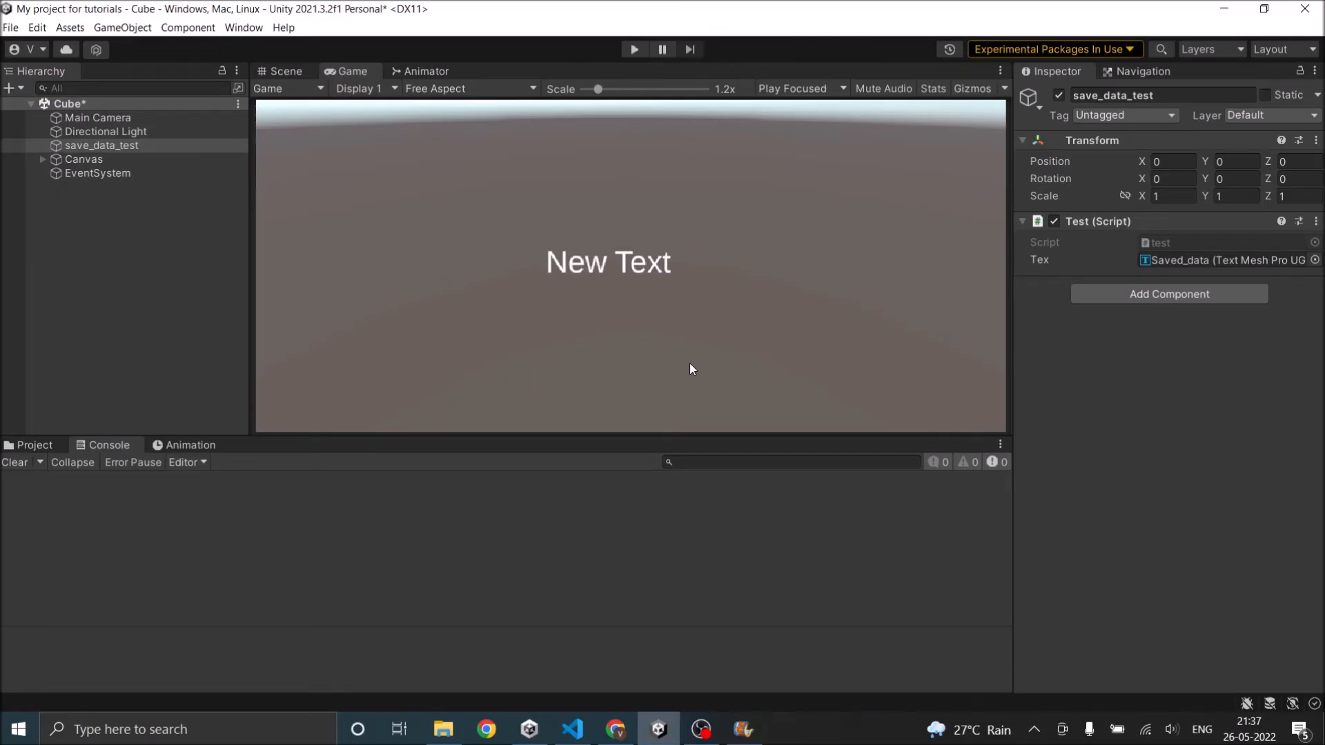
{"action": "mouse_move", "coordinate": [690, 363]}
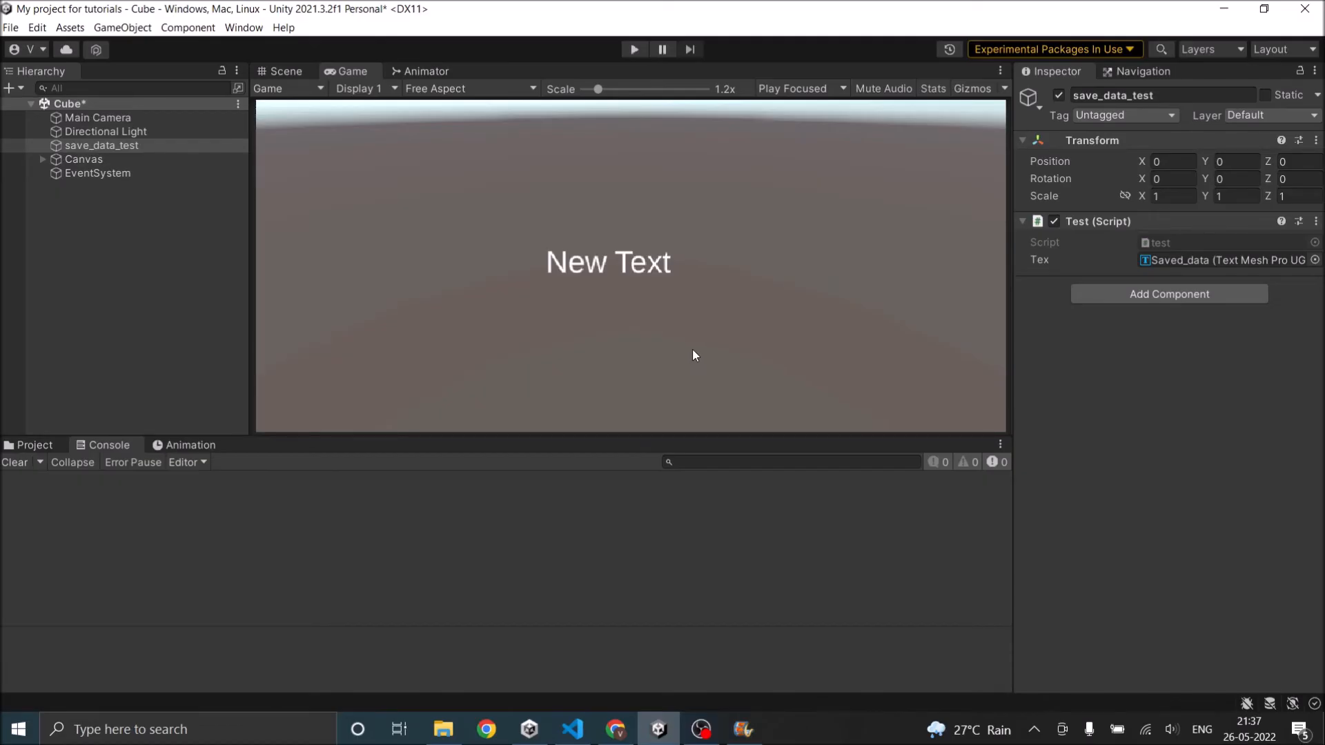
{"action": "left_click", "coordinate": [615, 729]}
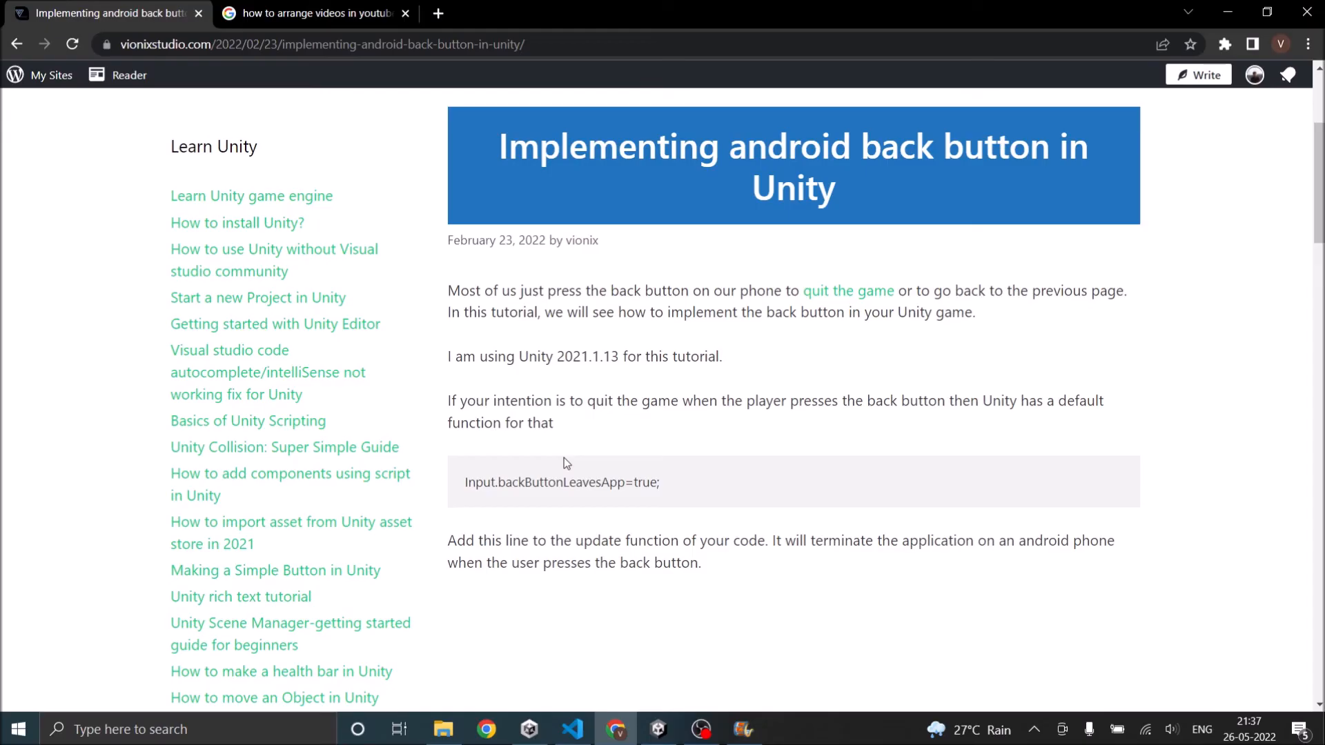
{"action": "mouse_move", "coordinate": [460, 507]}
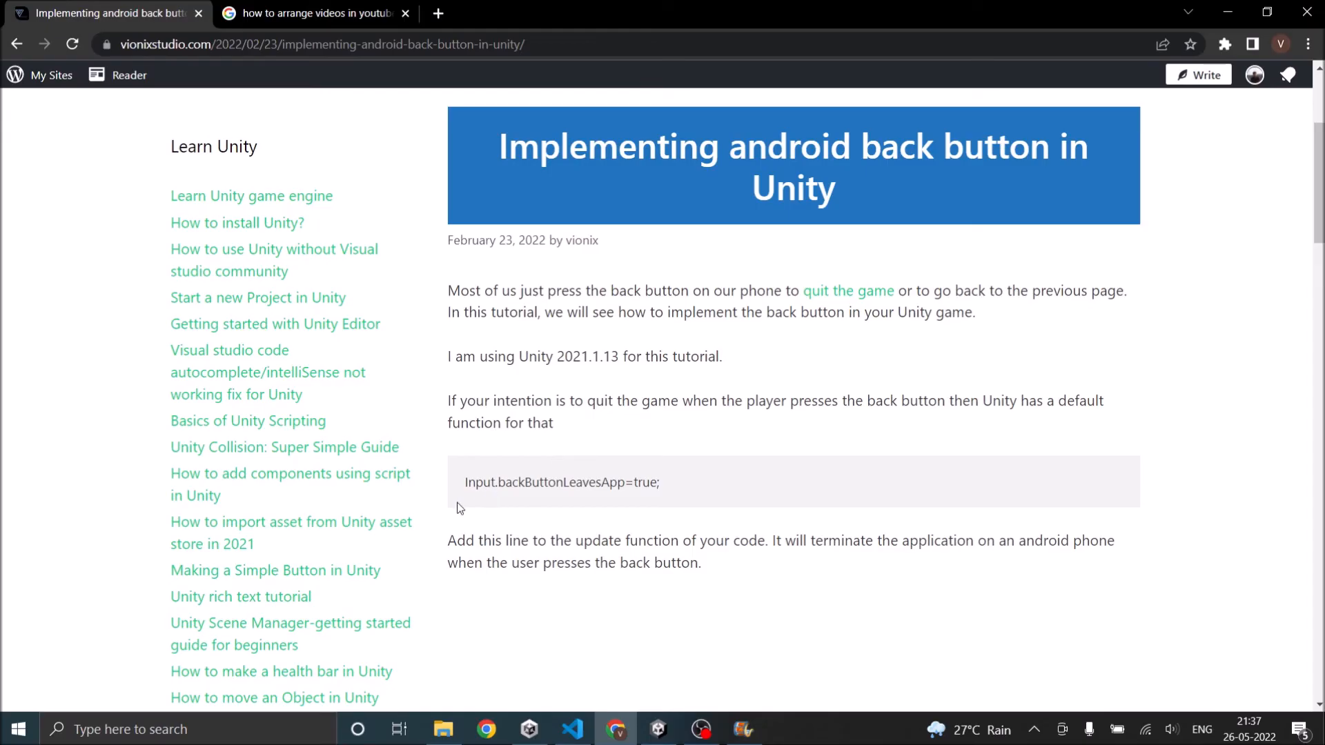
{"action": "mouse_move", "coordinate": [622, 487]}
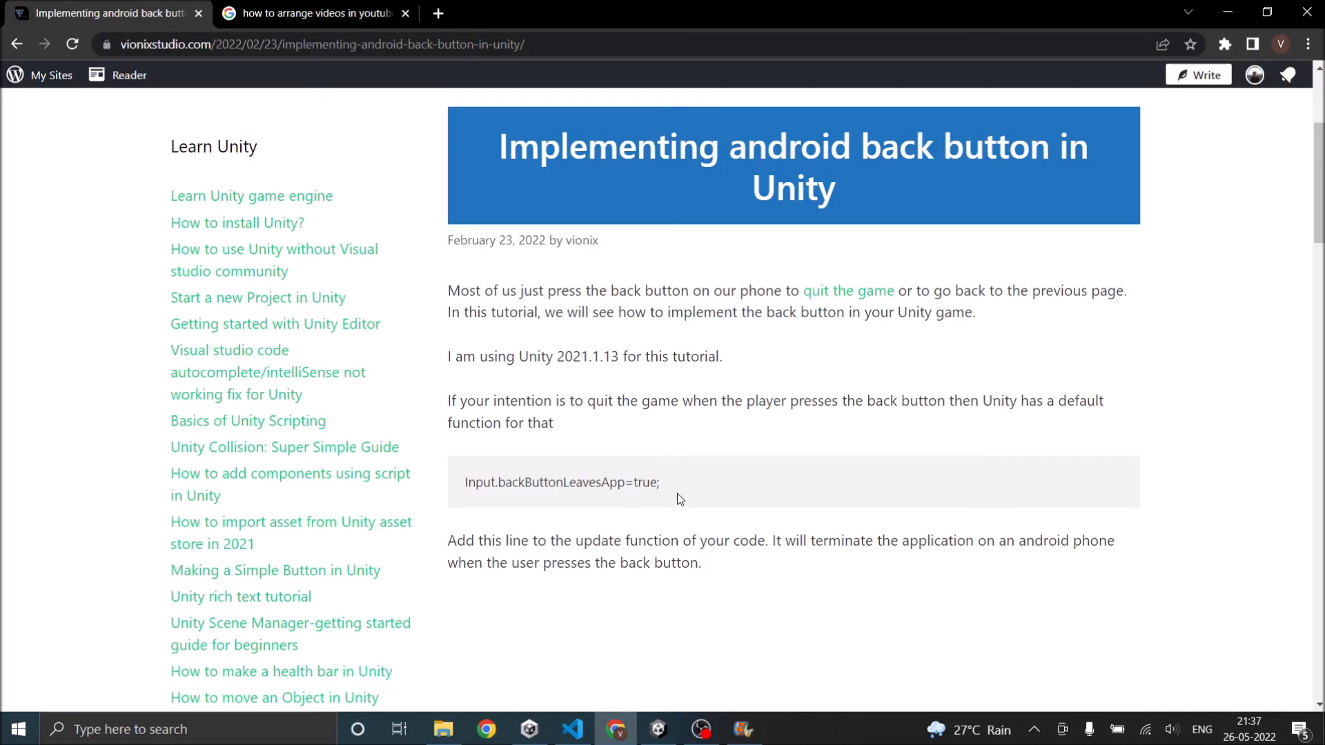
{"action": "mouse_move", "coordinate": [725, 507]}
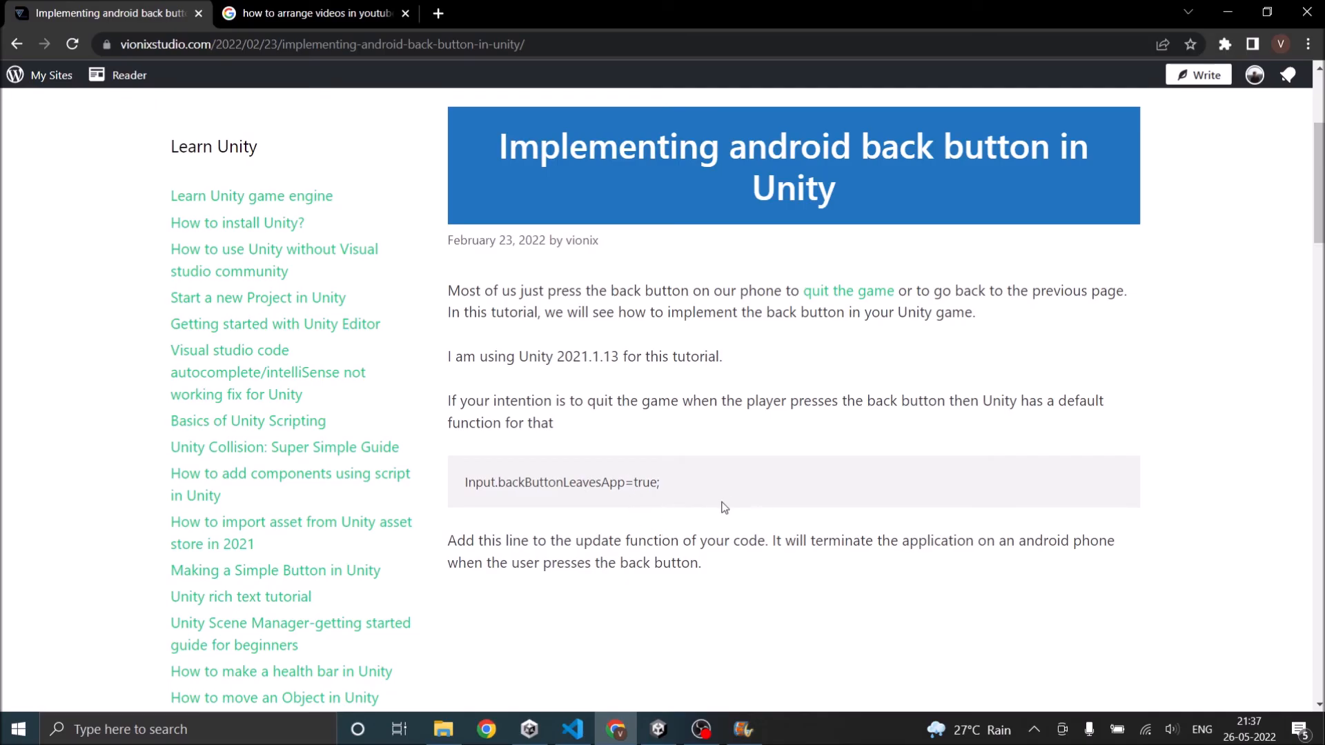
Step: Return to the Unity editor after reviewing the article's Input.backButtonLeavesApp=true line
{"action": "left_click", "coordinate": [658, 729]}
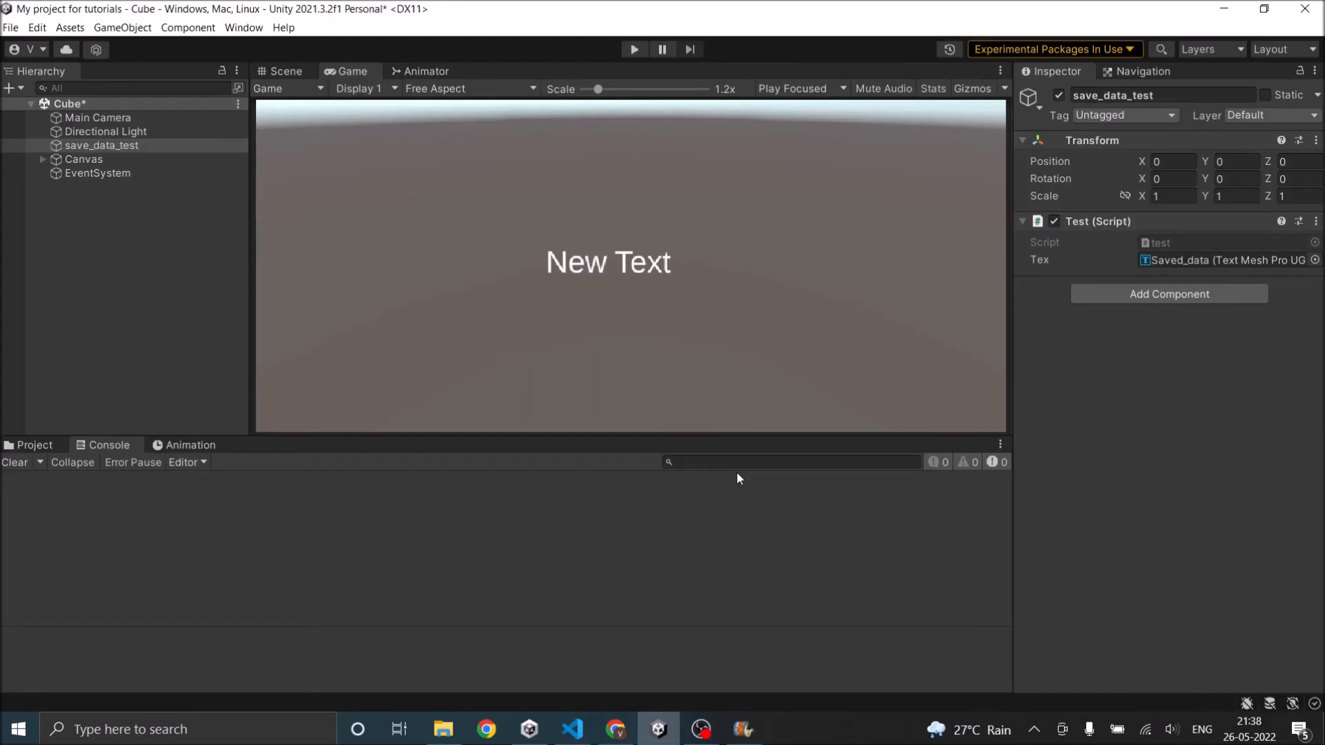
{"action": "mouse_move", "coordinate": [701, 728]}
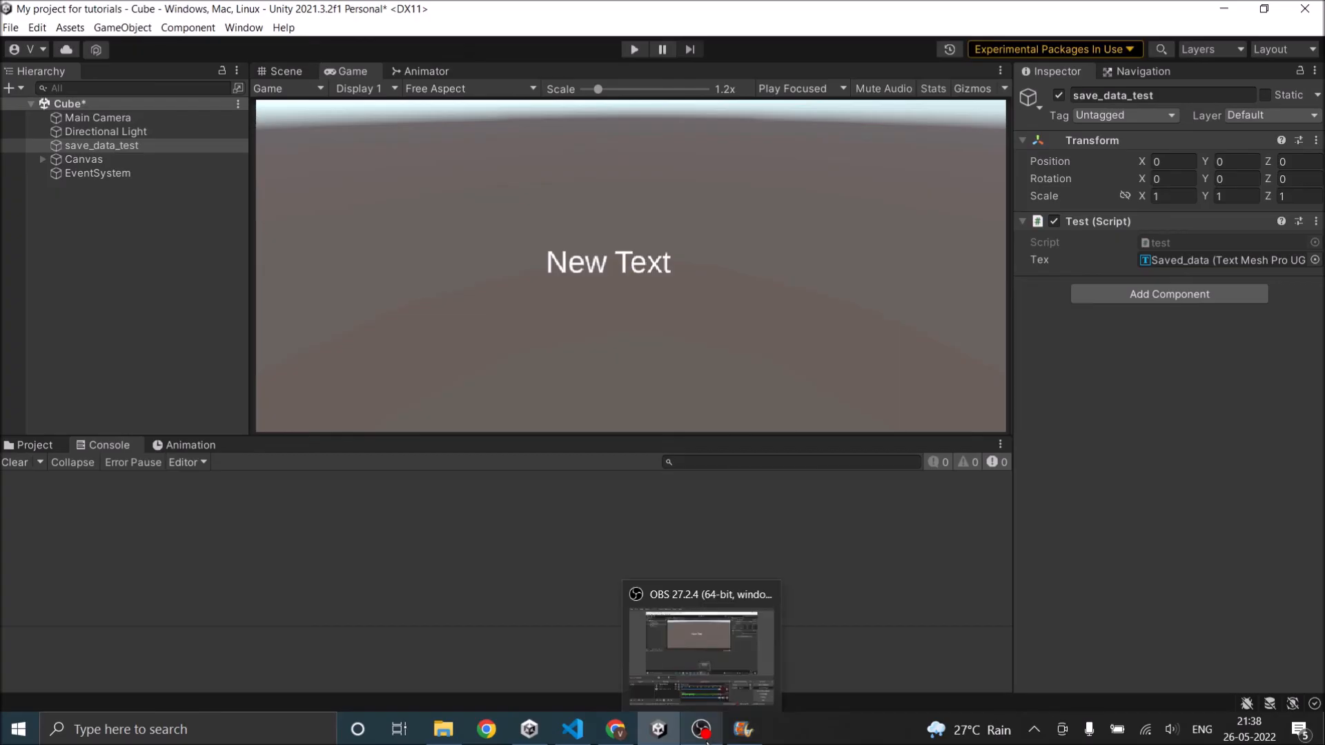